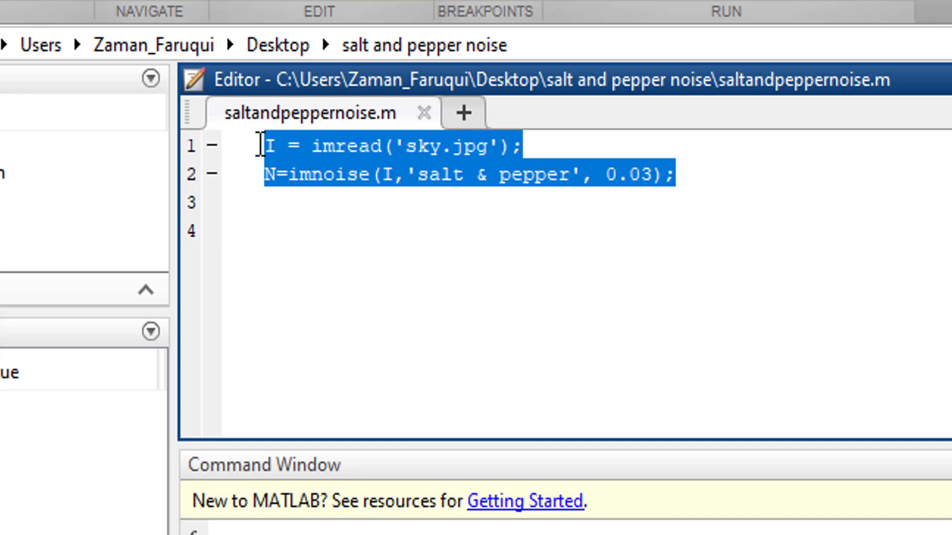
Review the imread and imnoise lines, selecting N and the imnoise call on line 2.
left_click(543, 144)
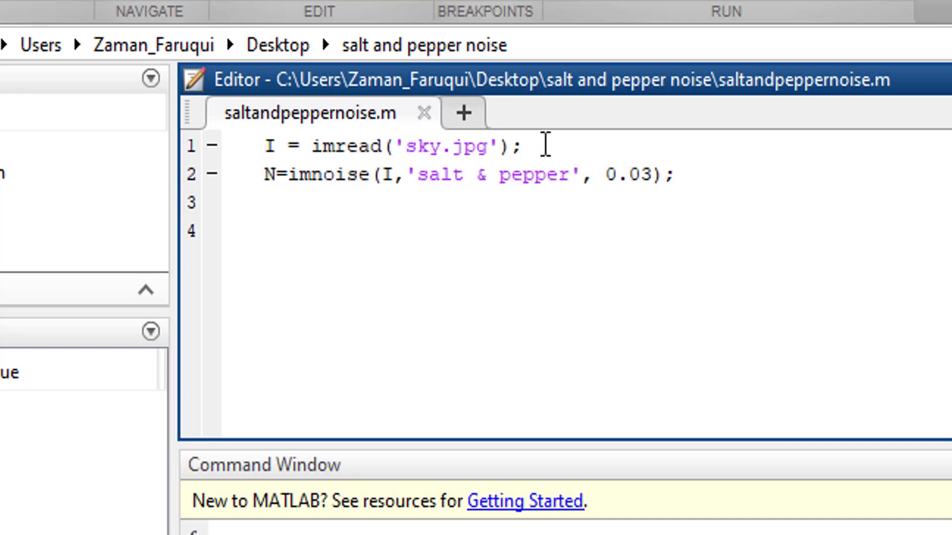
left_click_drag(264, 146, 528, 146)
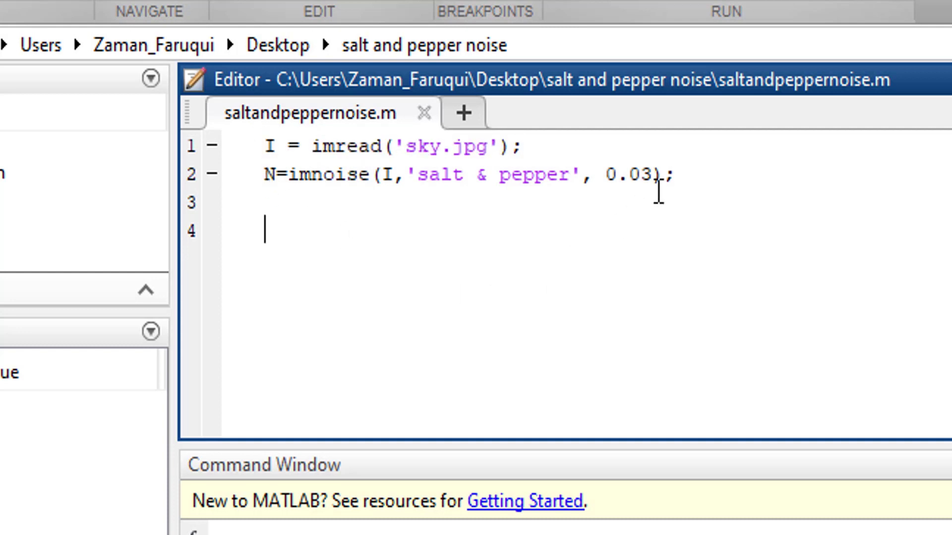
mouse_move(717, 182)
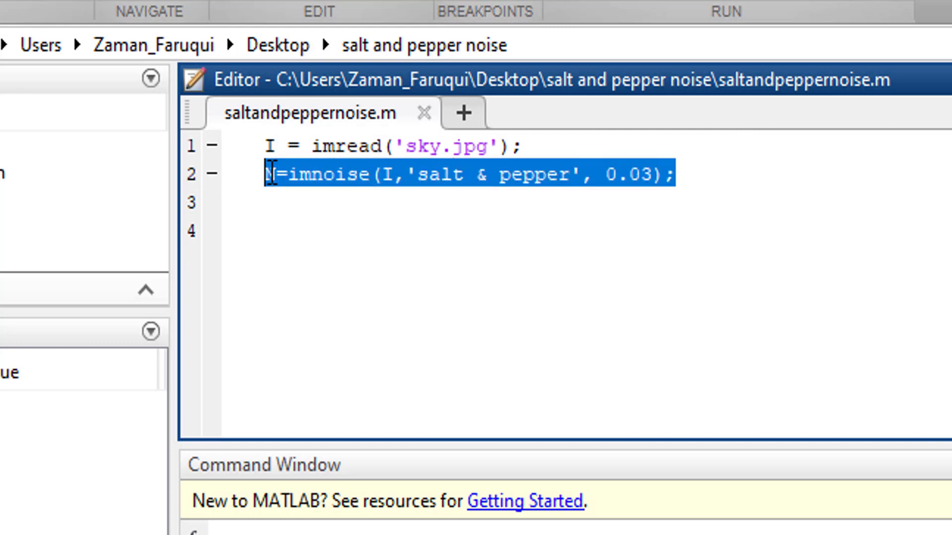
left_click(274, 174)
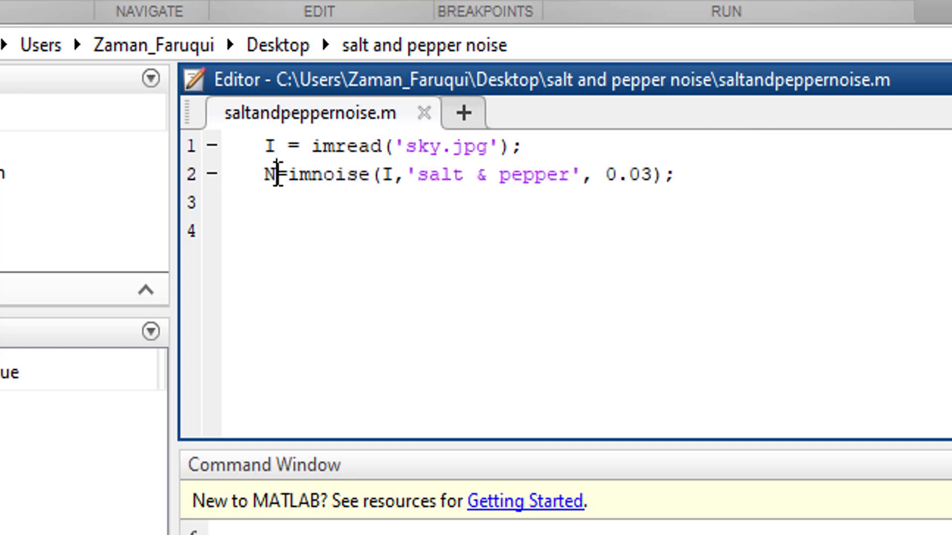
double_click(270, 174)
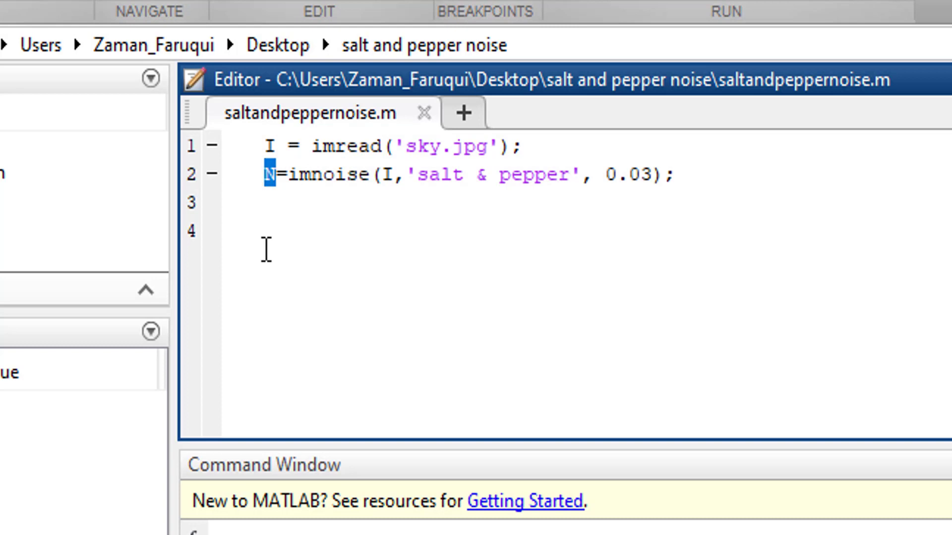
mouse_move(389, 175)
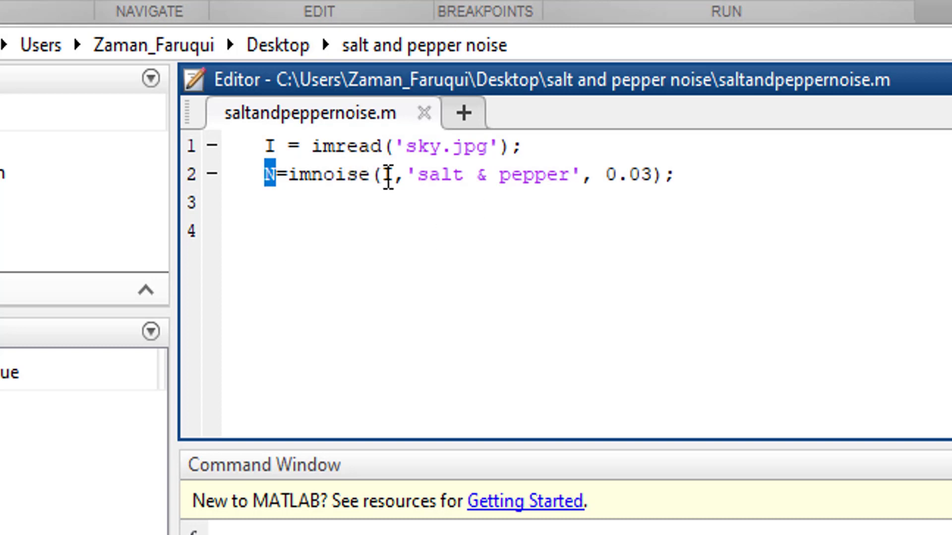
left_click_drag(285, 175, 670, 175)
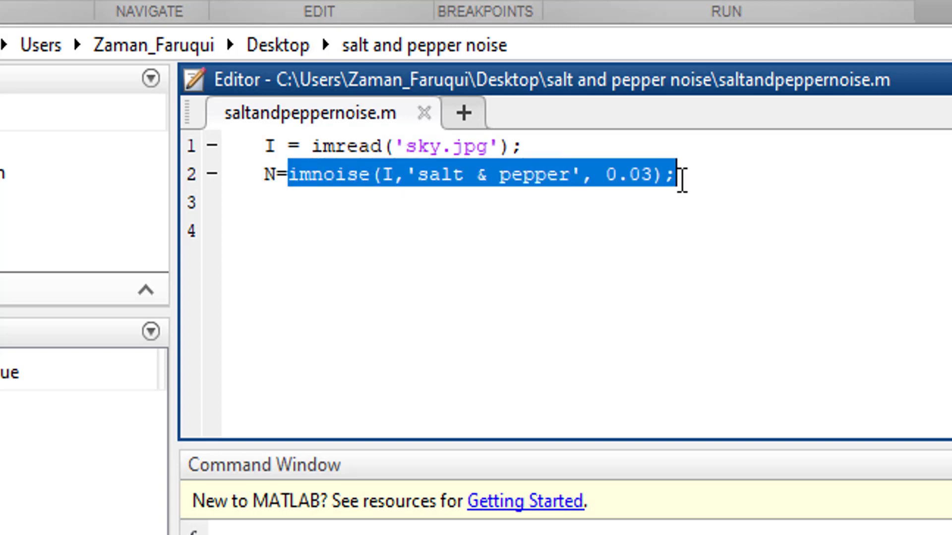
mouse_move(727, 199)
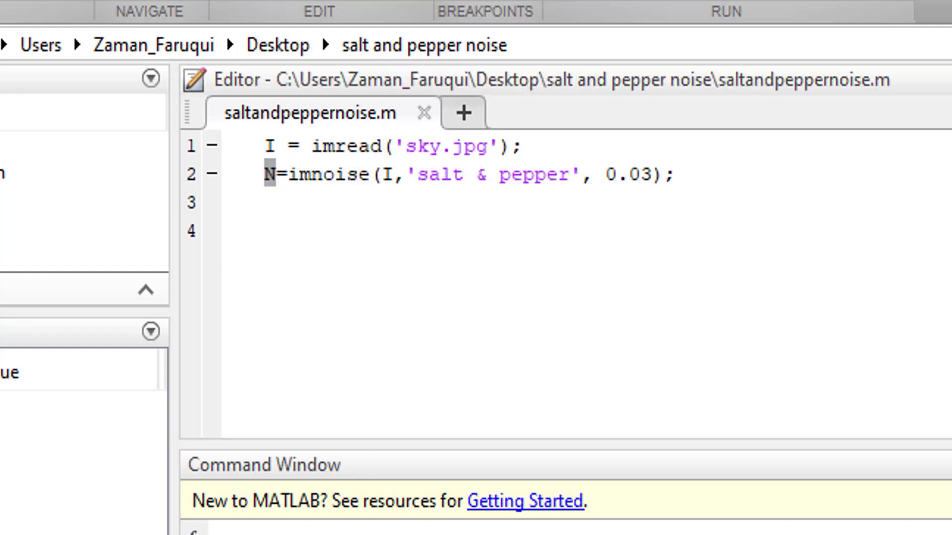
mouse_move(41, 224)
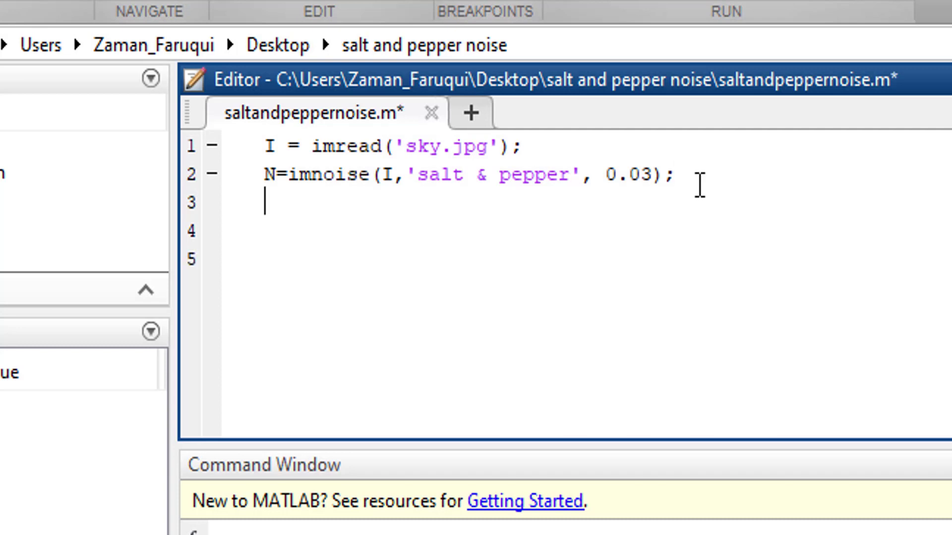
Type mf = ones(3, 3)/9; on line 3 as the averaging mask.
type("mf =")
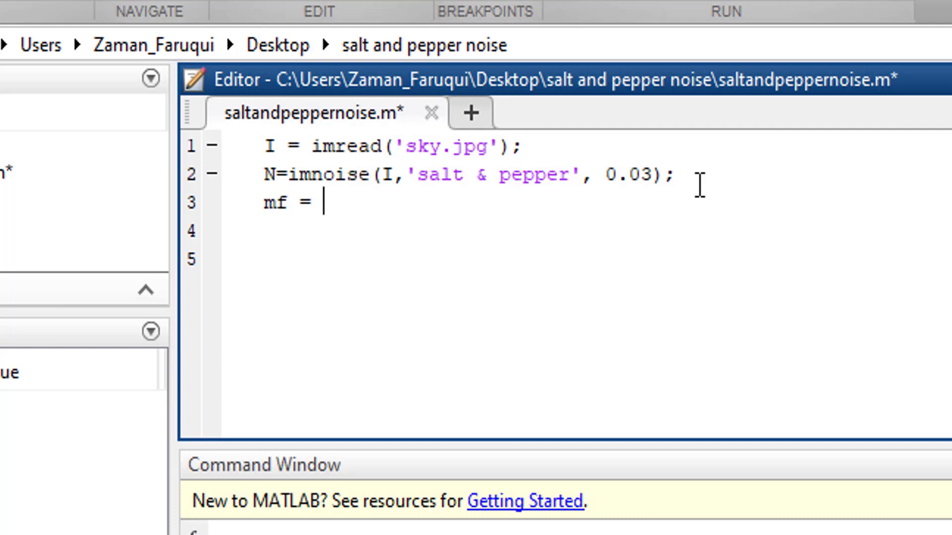
type("ones")
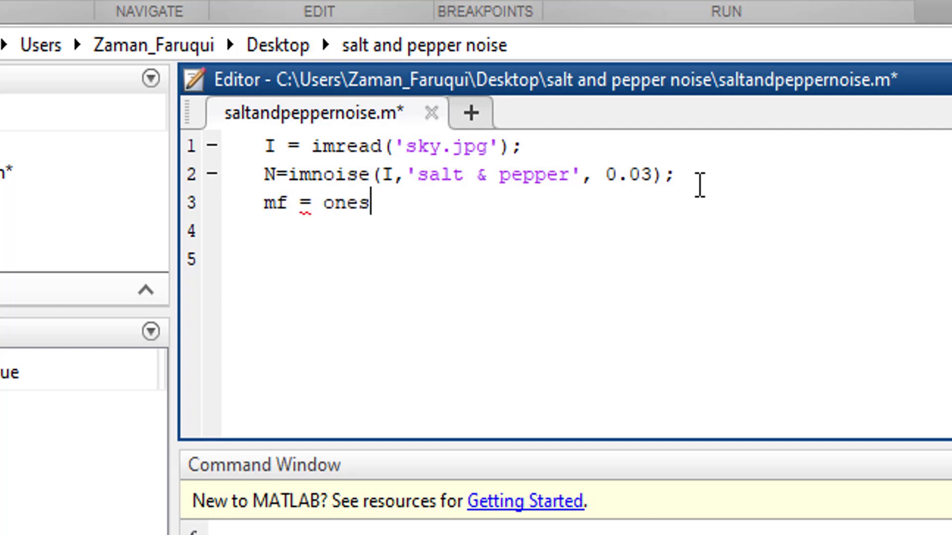
type("(")
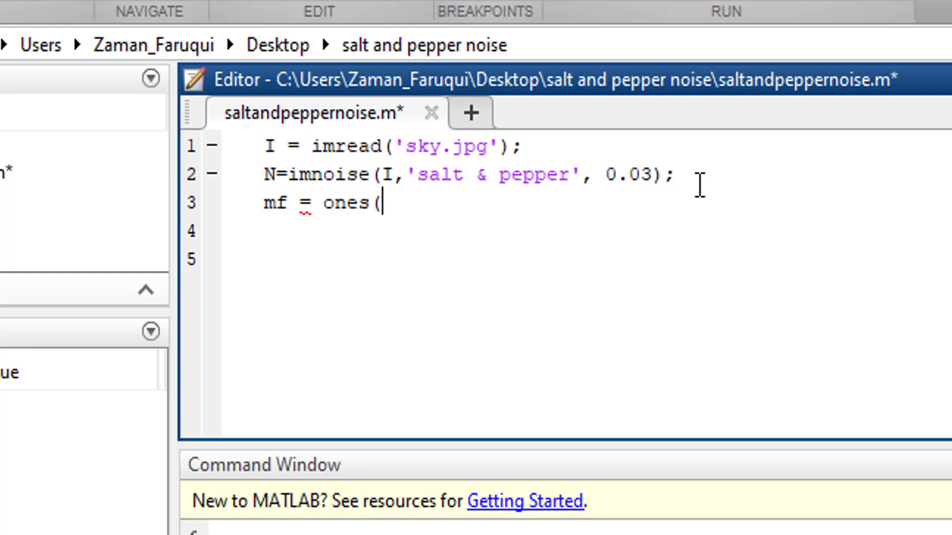
type("3,")
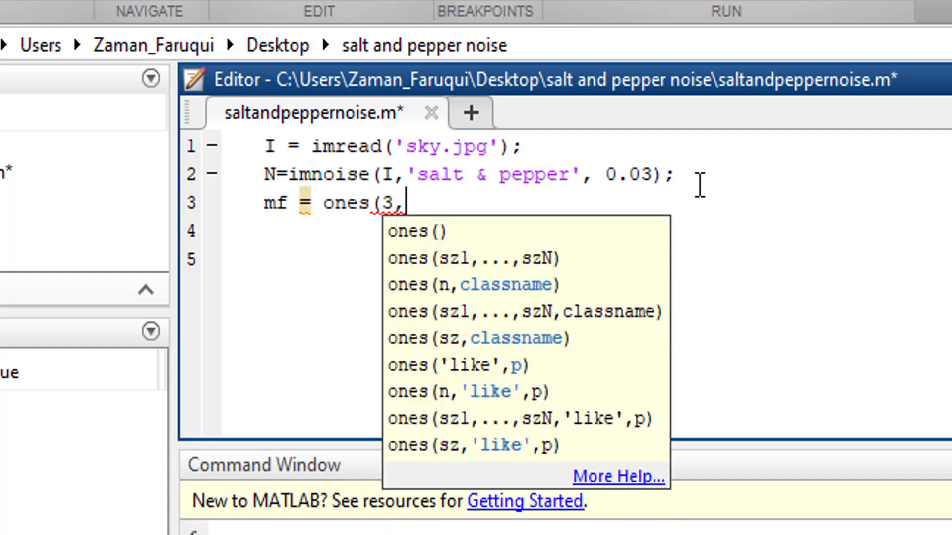
type("3")
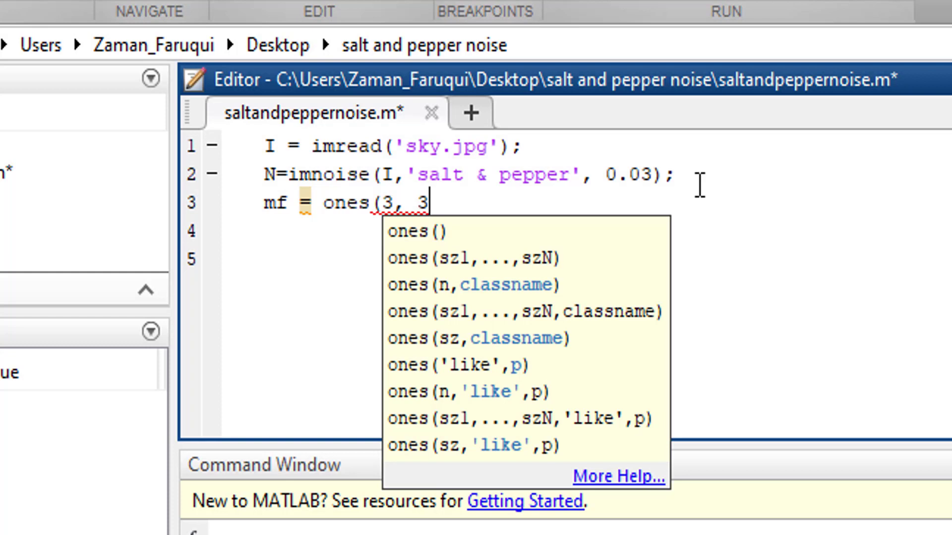
type(")/")
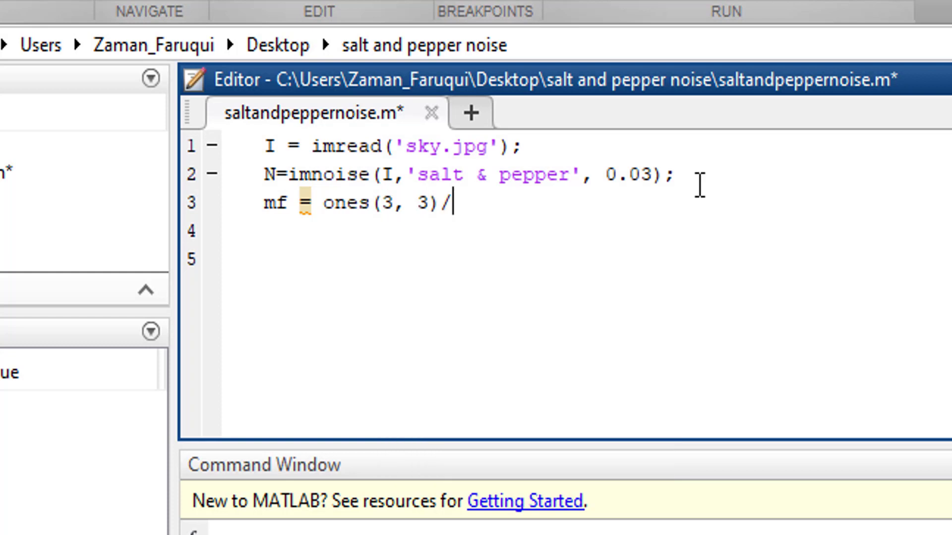
type("9")
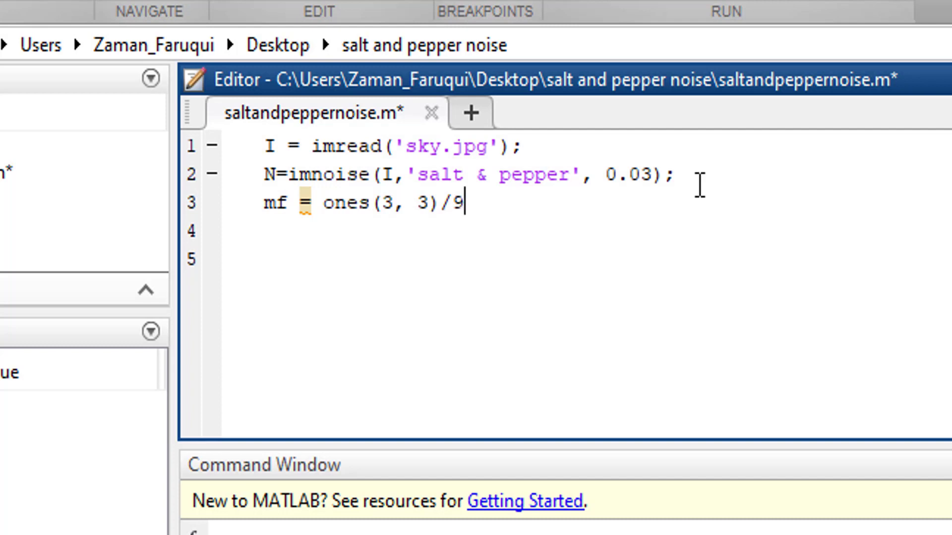
type(";")
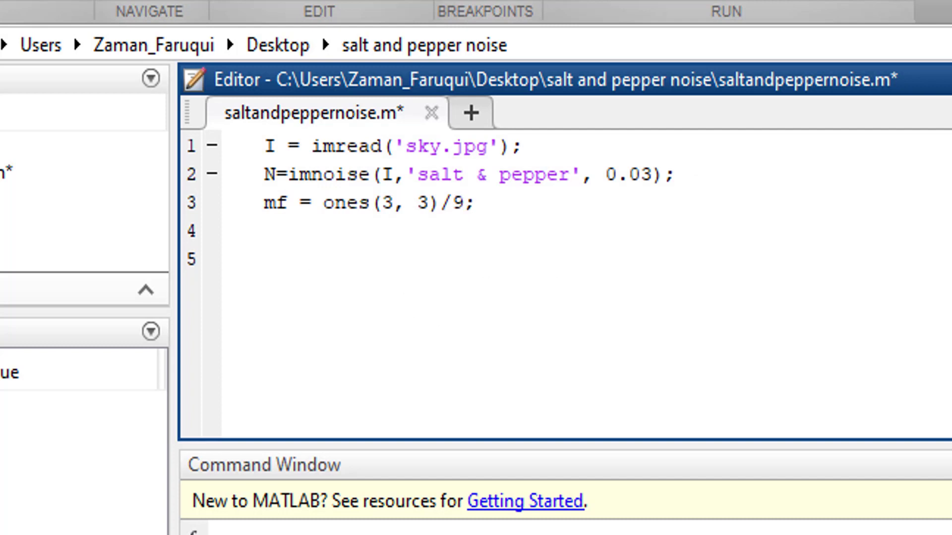
Check the mf mask line, then add a blank line below it.
triple_click(364, 202)
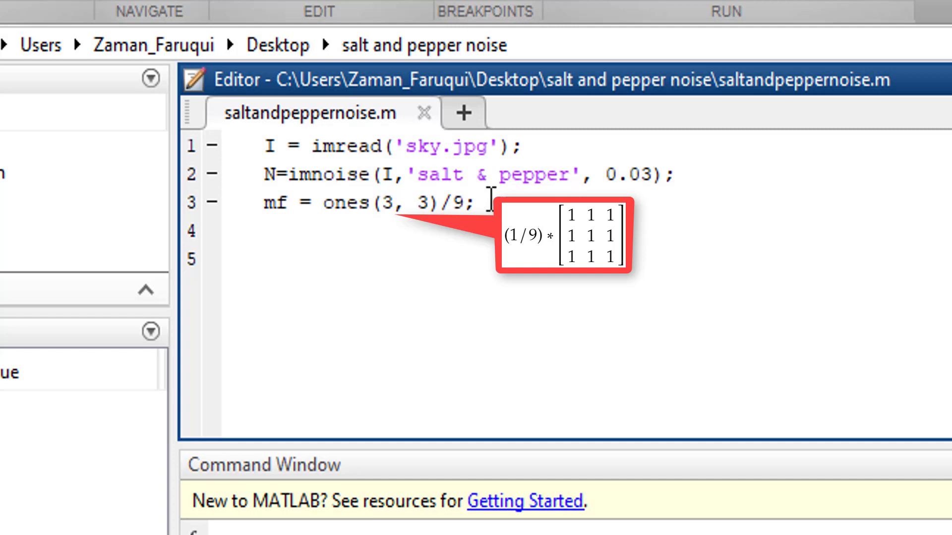
double_click(459, 203)
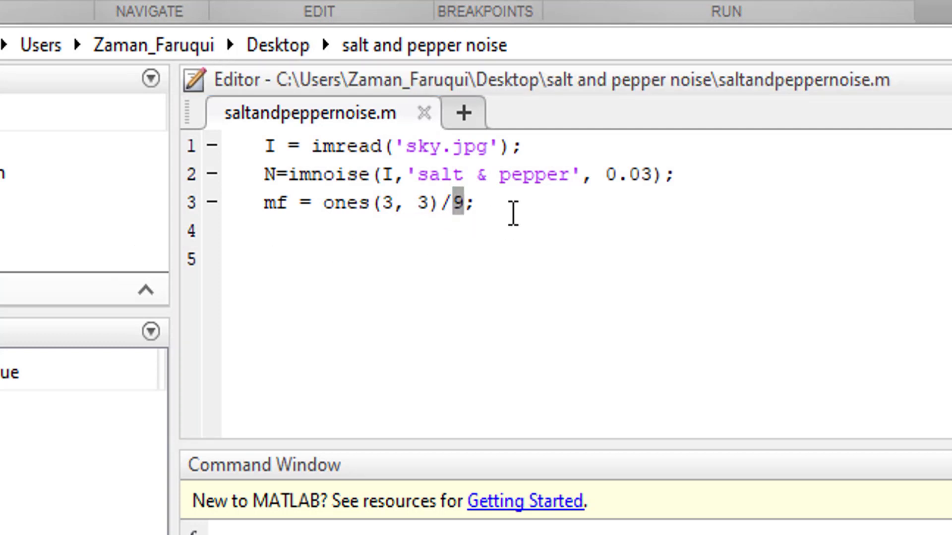
triple_click(365, 202)
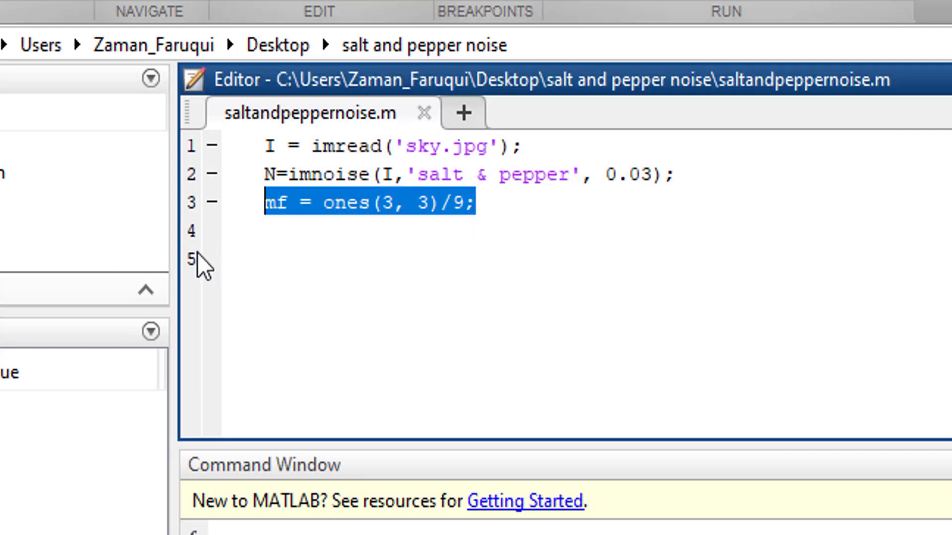
mouse_move(565, 386)
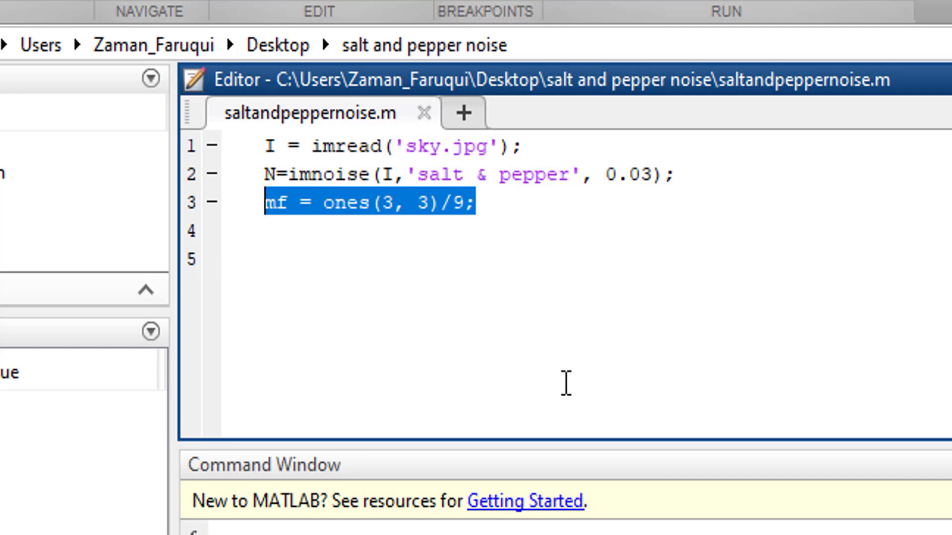
mouse_move(529, 257)
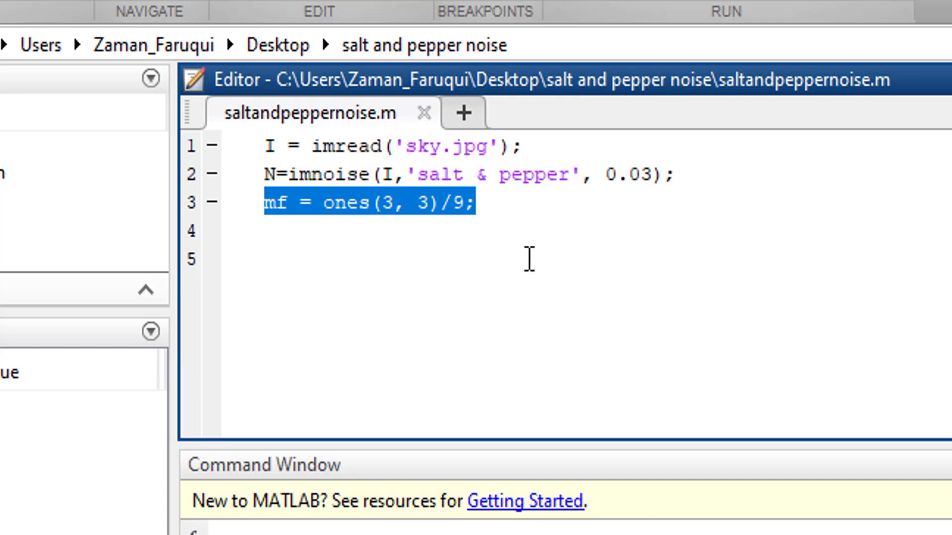
left_click(477, 202)
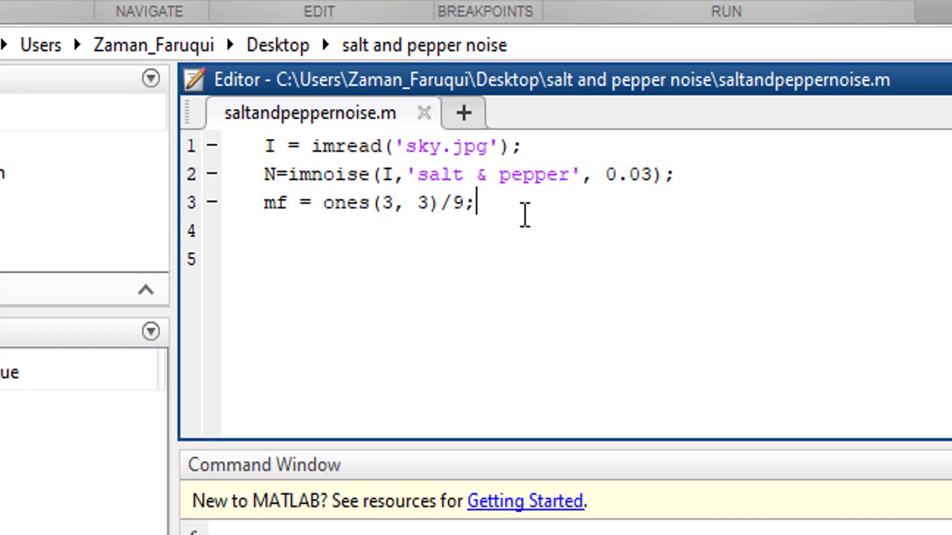
key("enter")
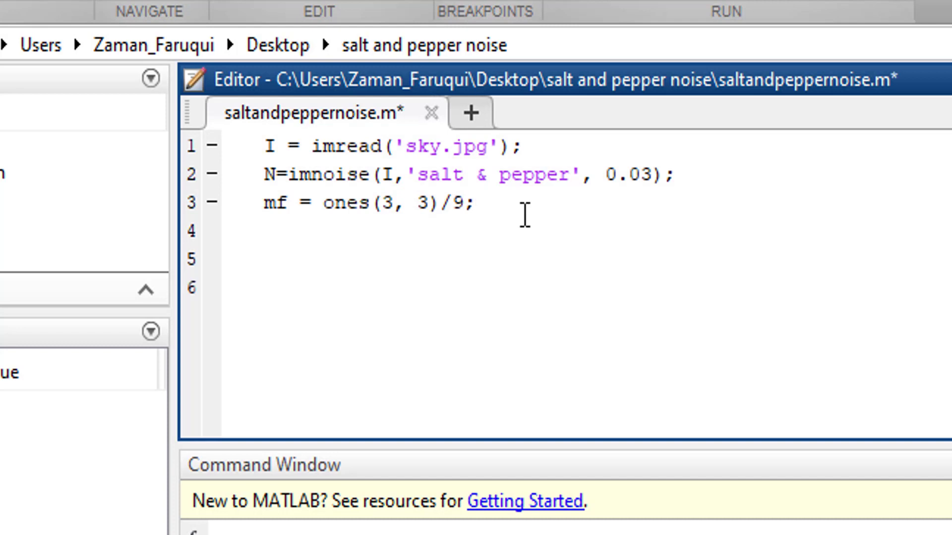
Type imfilter() on line 4 and save the script.
type("im")
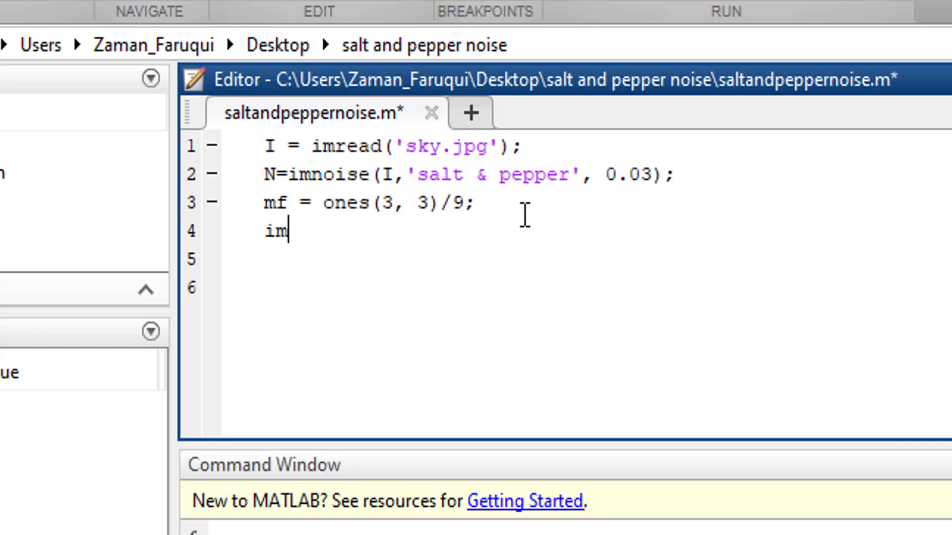
type("filter")
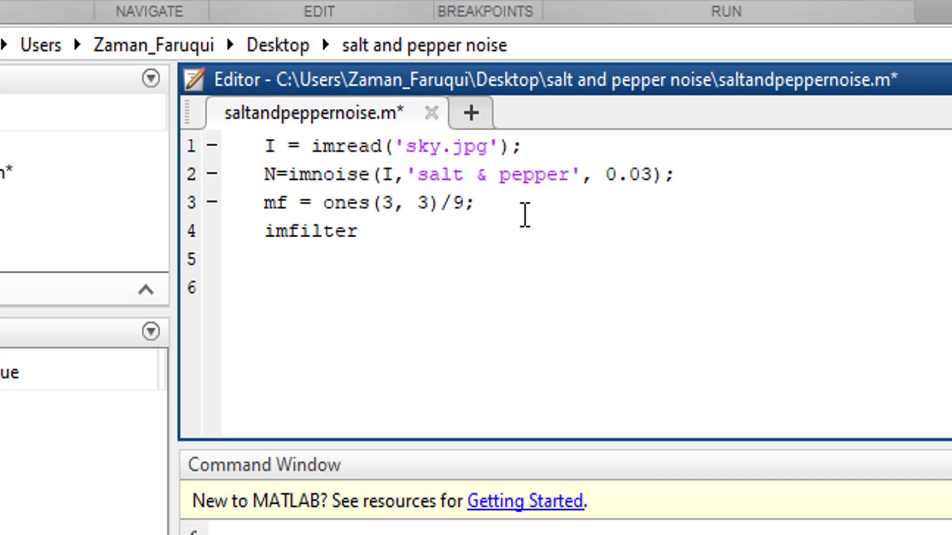
double_click(270, 231)
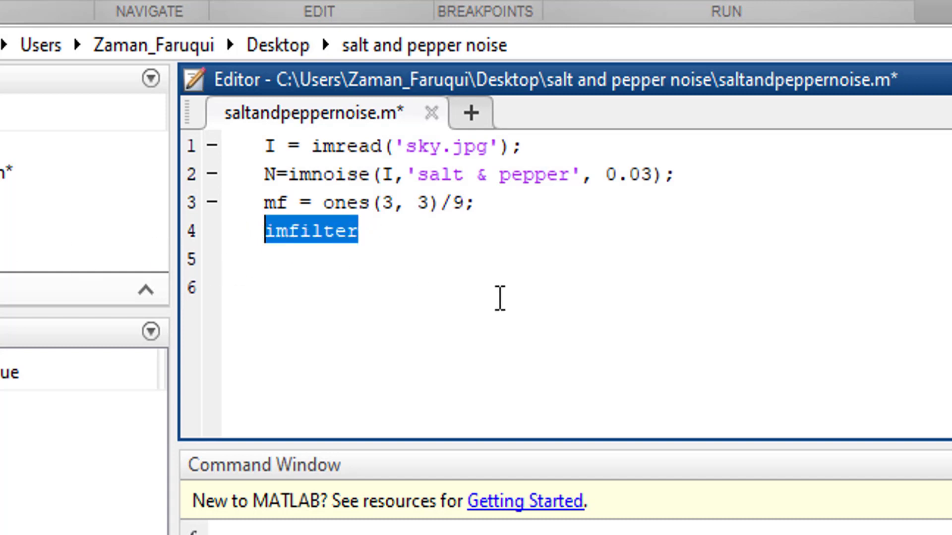
mouse_move(464, 271)
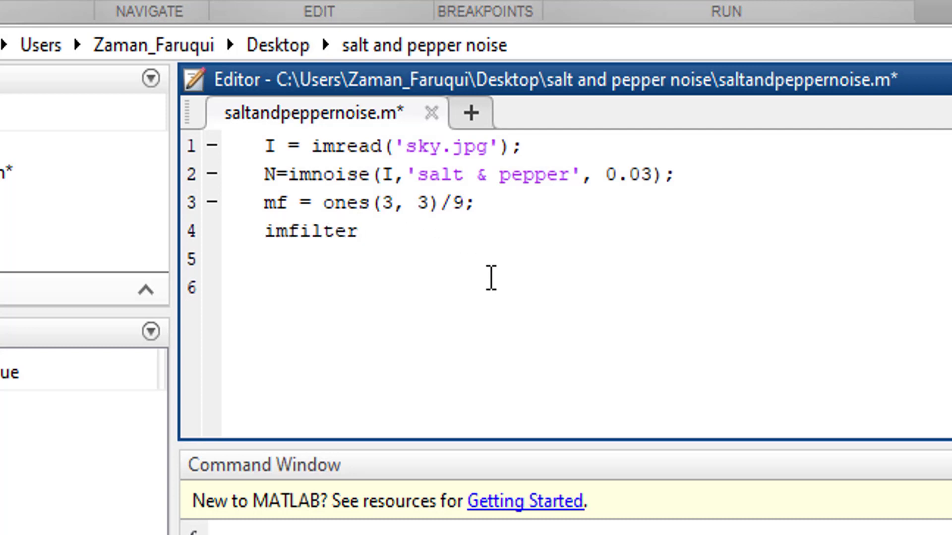
type("()")
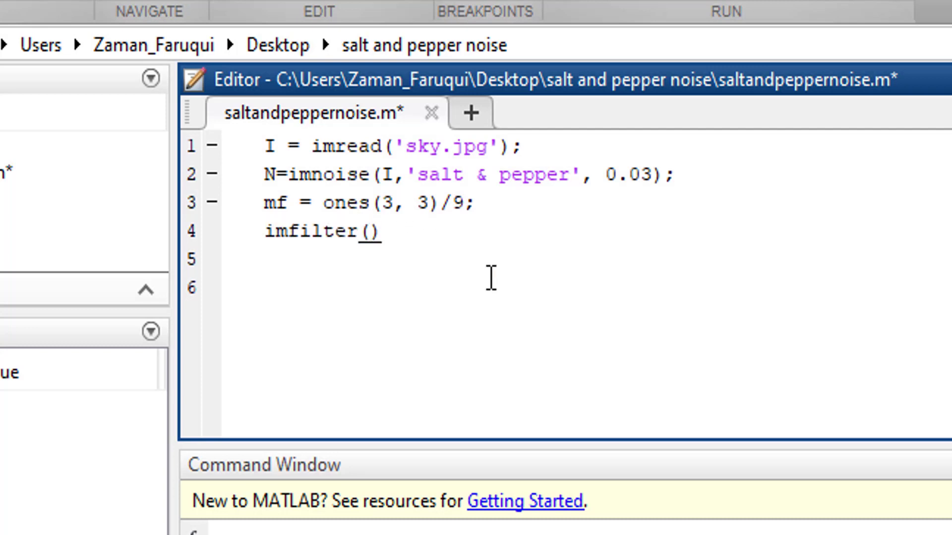
left_click(369, 232)
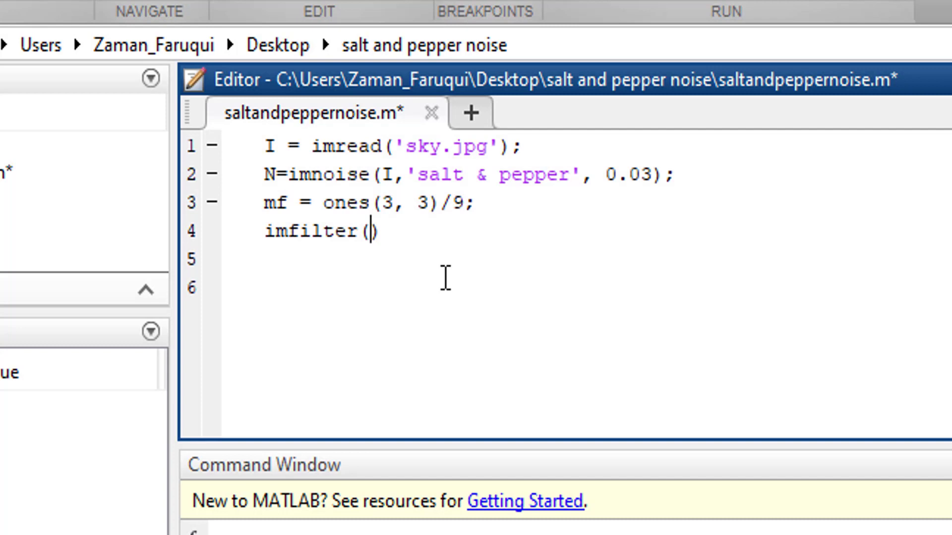
key("ctrl+s")
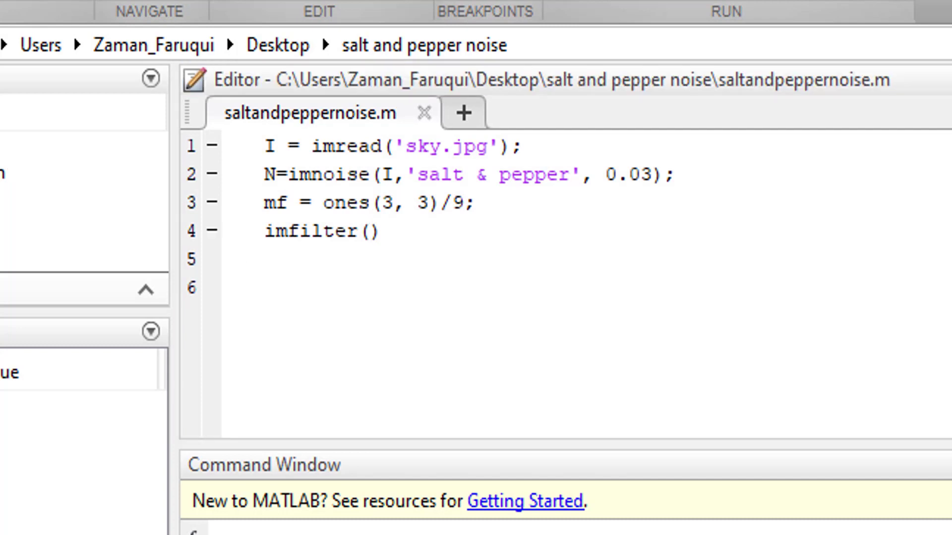
mouse_move(124, 226)
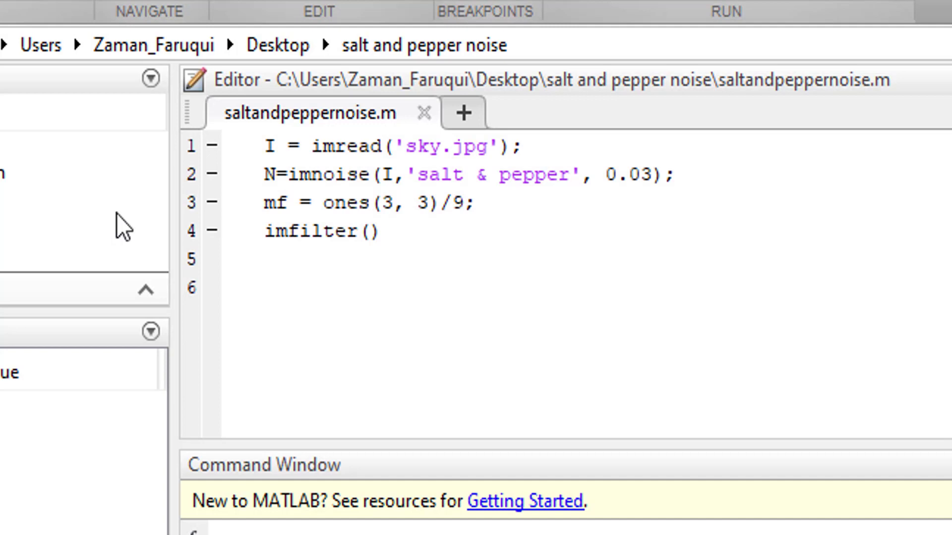
mouse_move(762, 230)
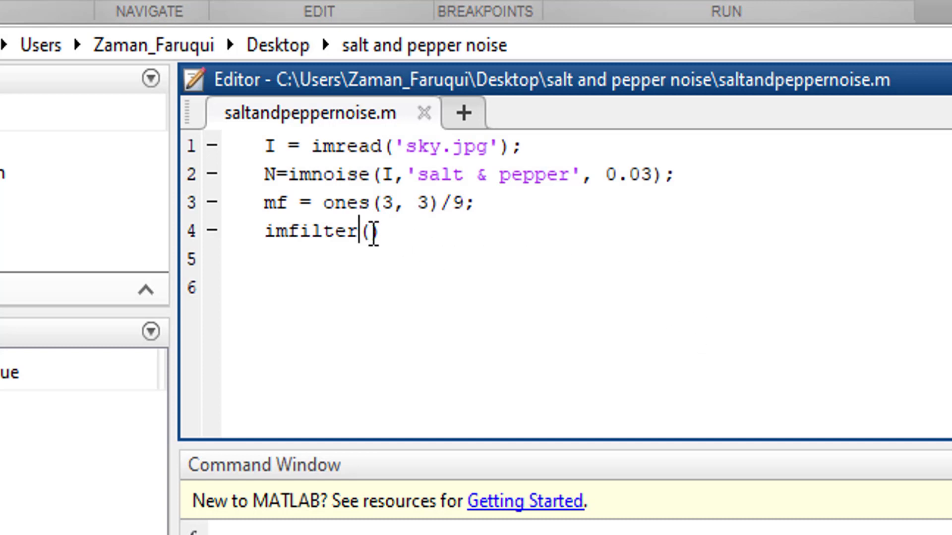
Fill in the imfilter arguments as N,mf and save the script.
type("N,")
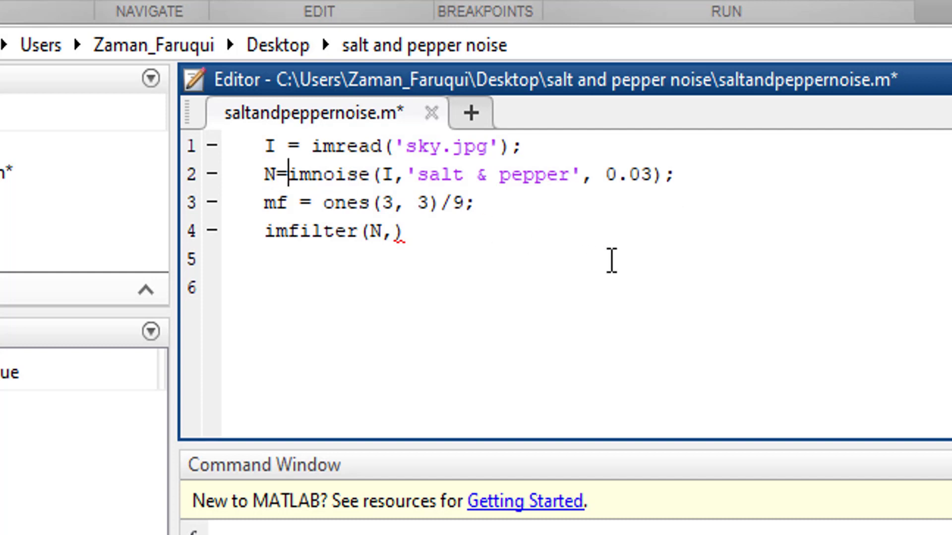
mouse_move(579, 240)
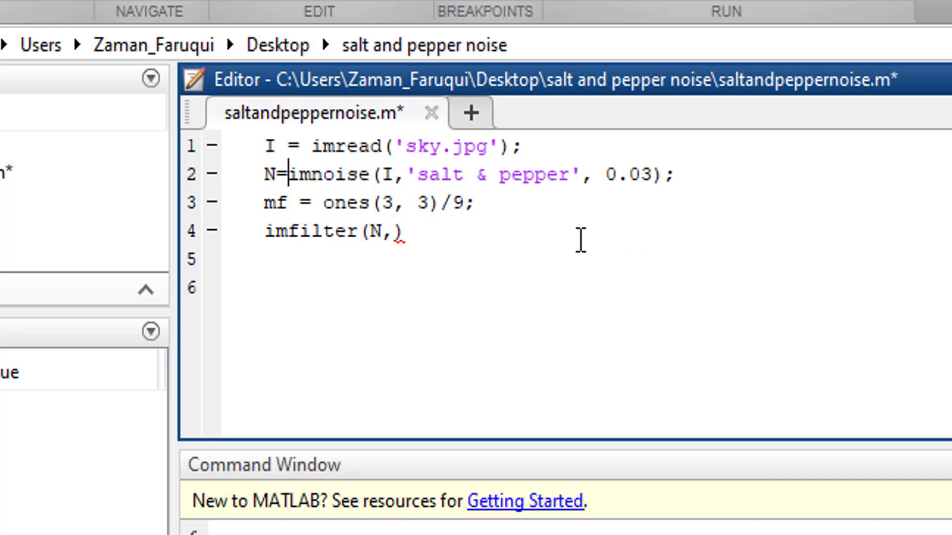
mouse_move(410, 232)
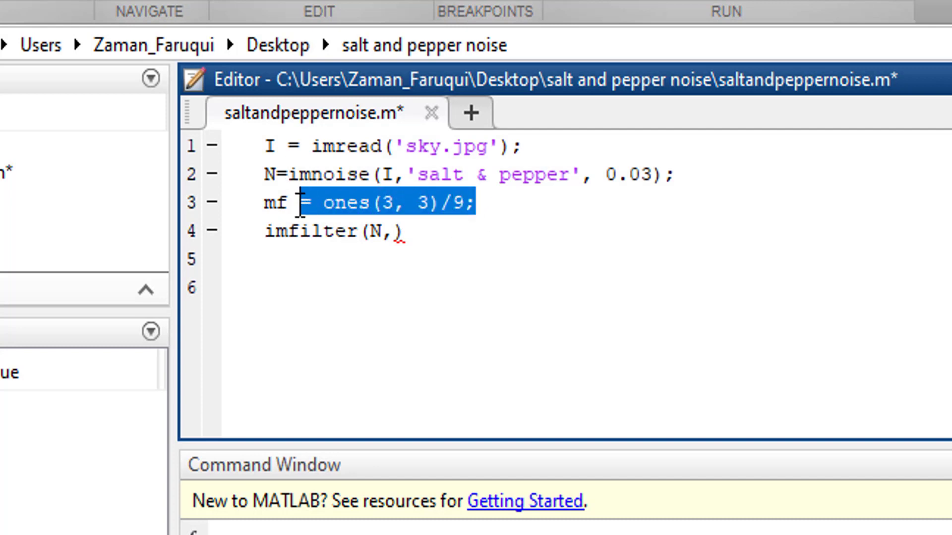
key("ctrl+s")
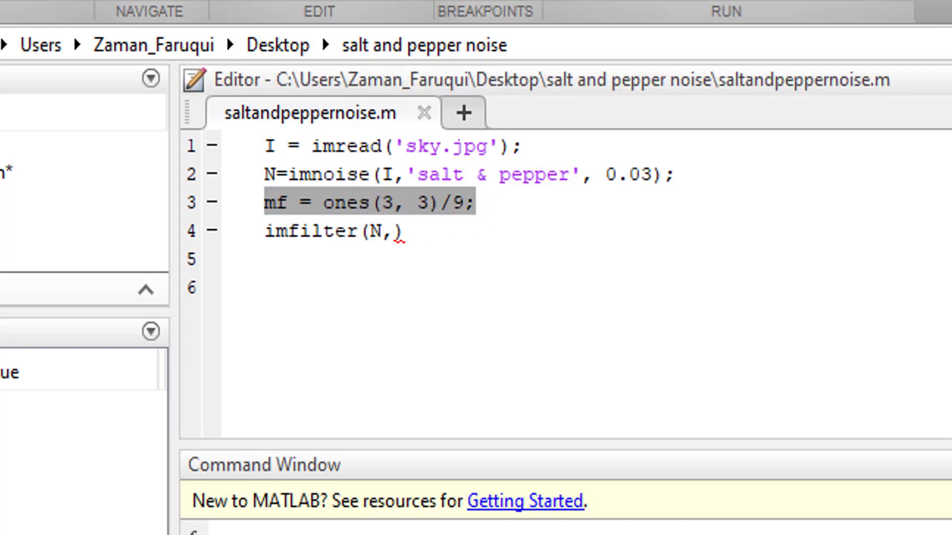
left_click(267, 202)
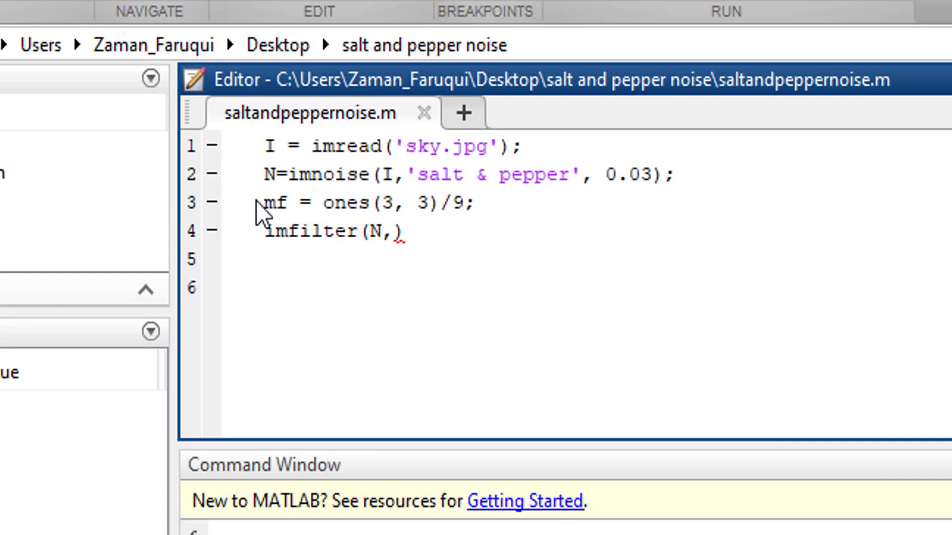
double_click(273, 203)
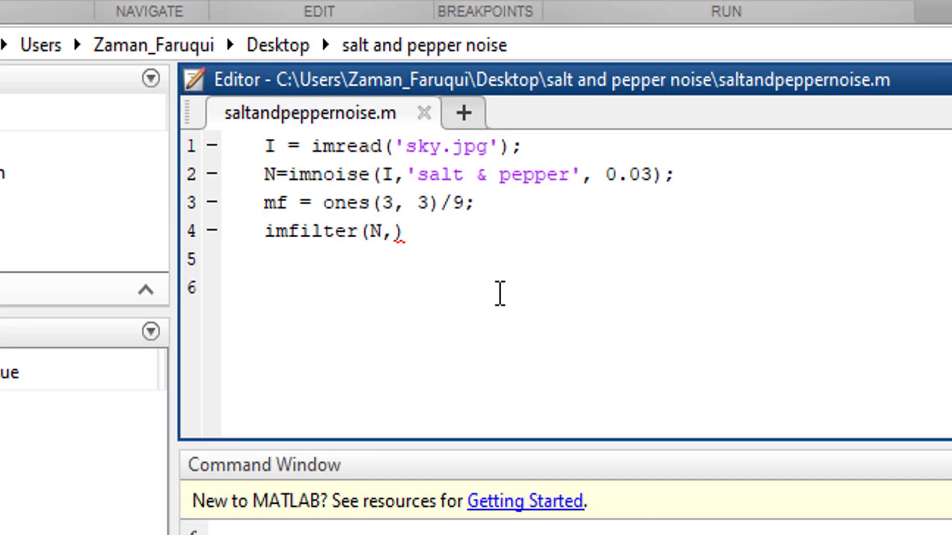
type("mf")
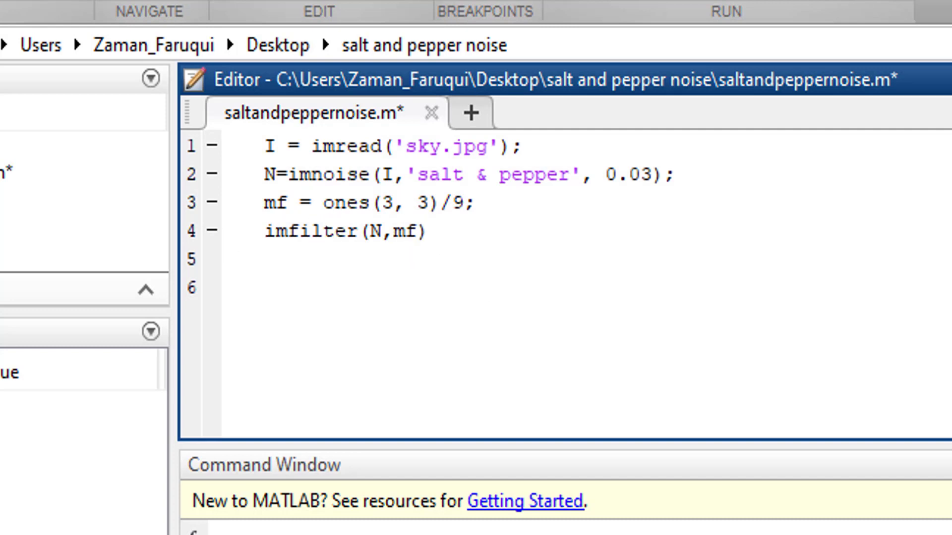
key("ctrl+s")
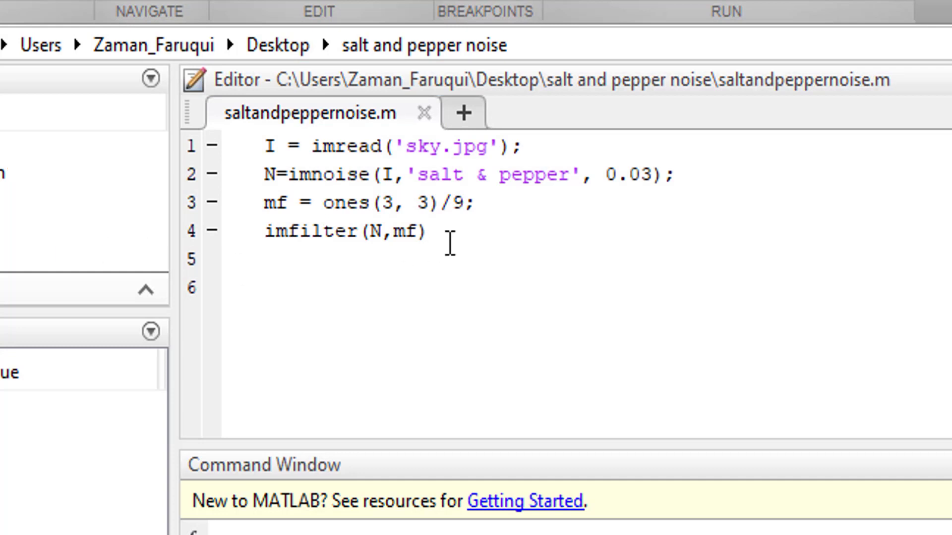
triple_click(343, 232)
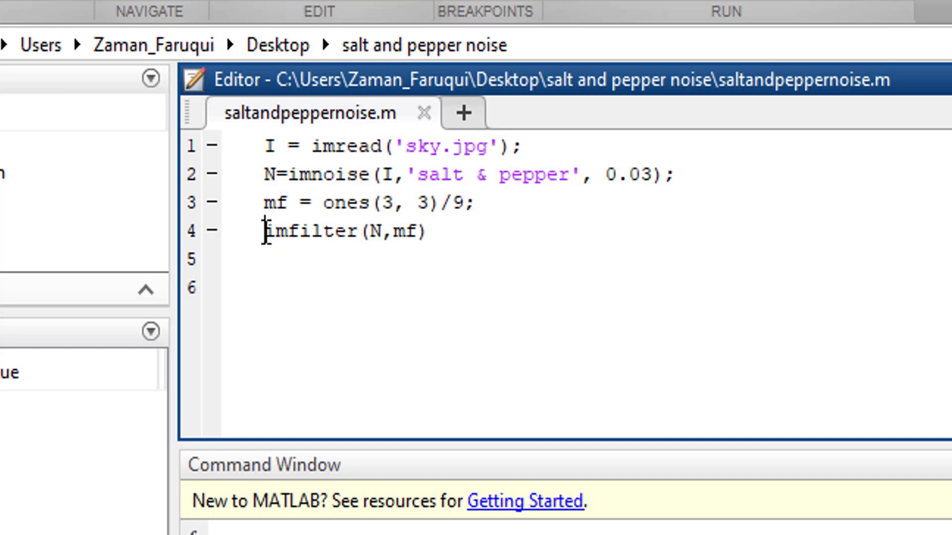
mouse_move(407, 308)
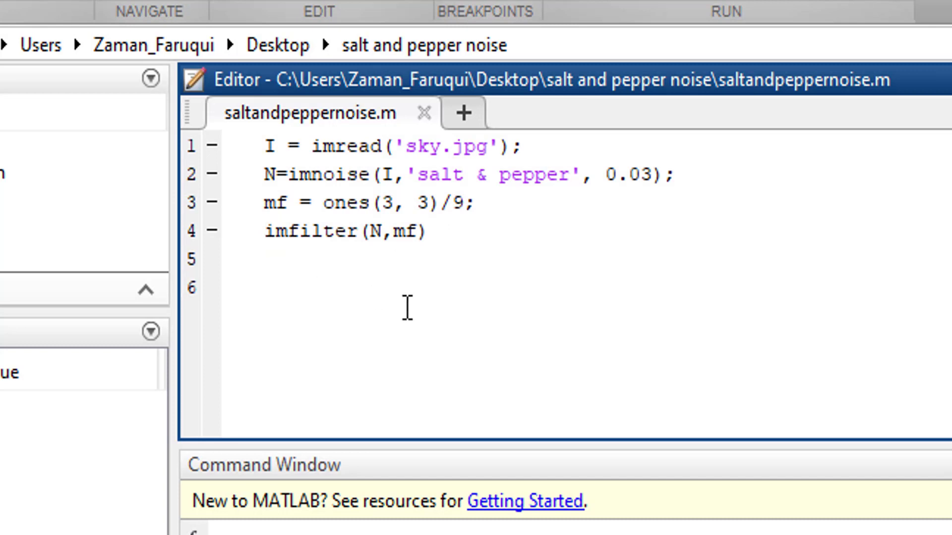
Make line 4 read noise_free = imfilter(N,mf); then save and start a new line.
type("noi")
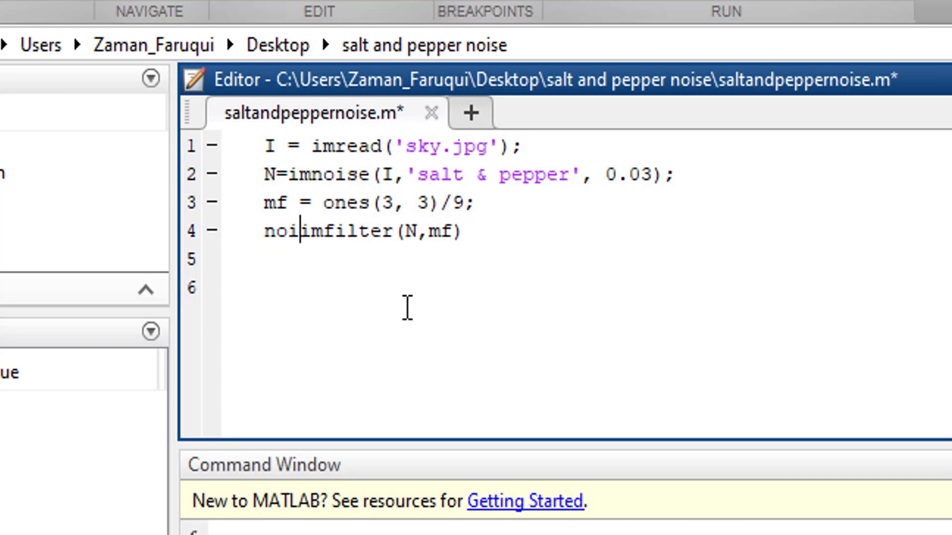
type("se_free")
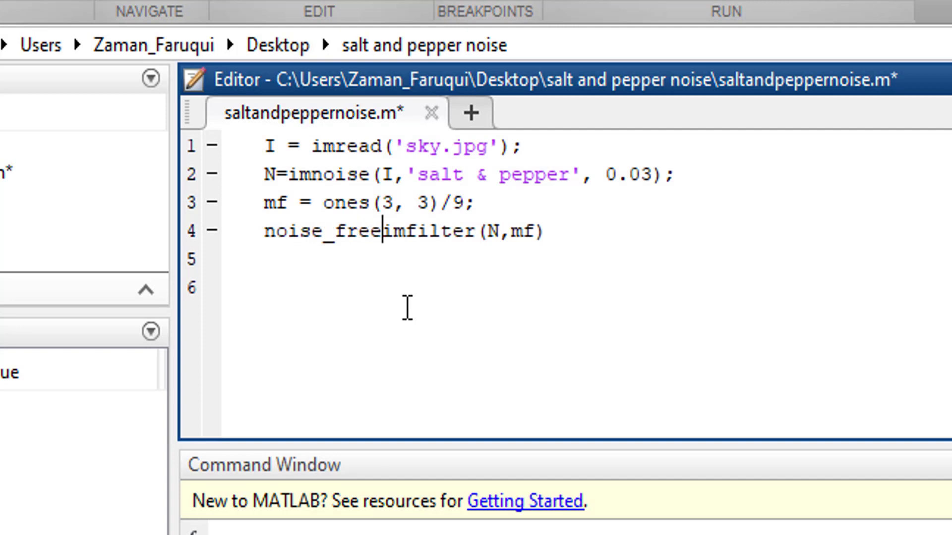
type("=")
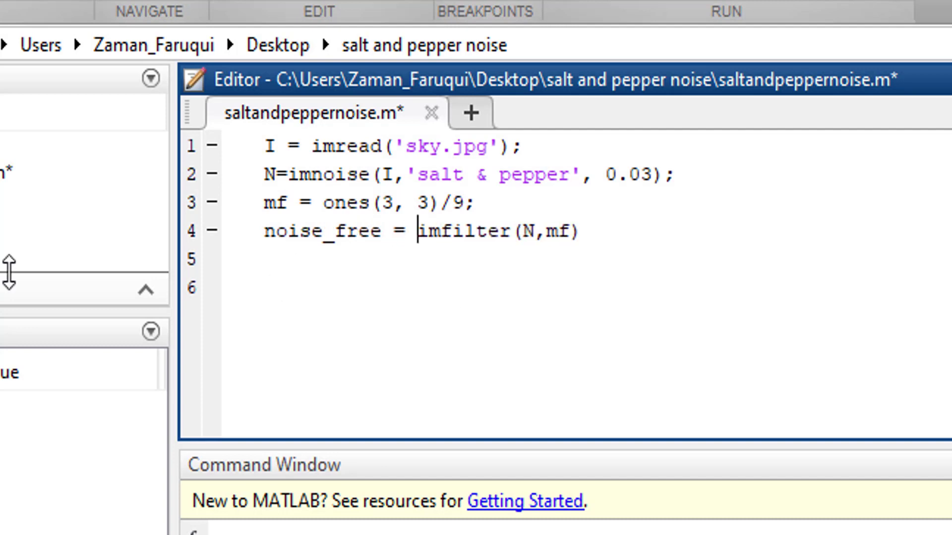
type(";")
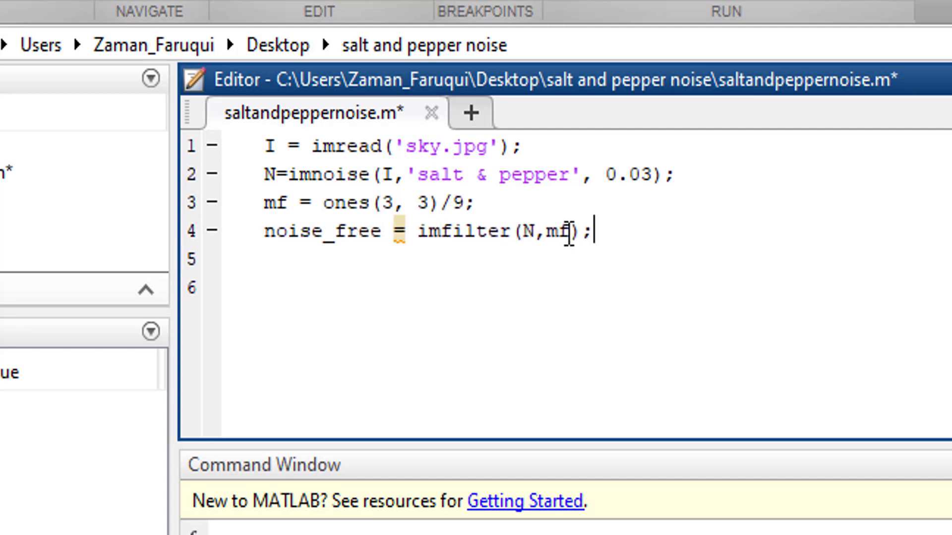
key("ctrl+s")
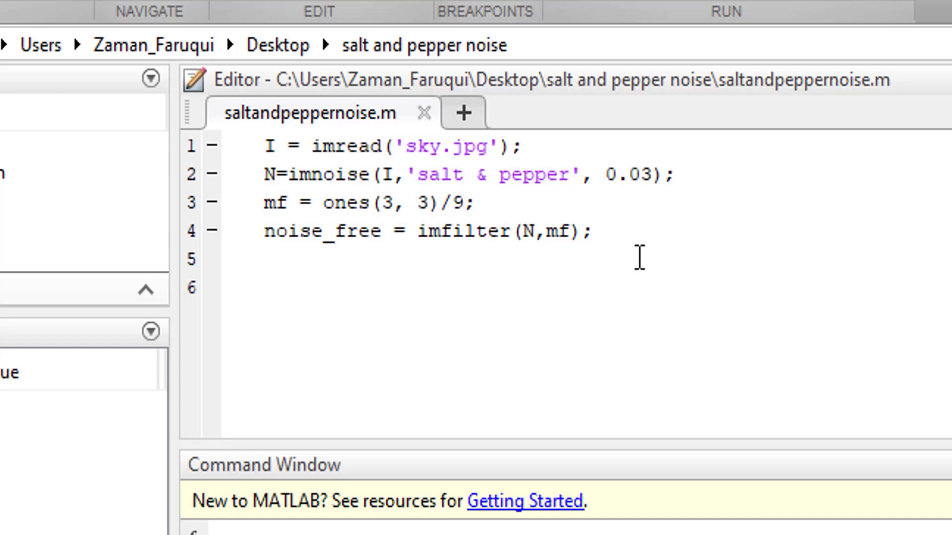
key("enter")
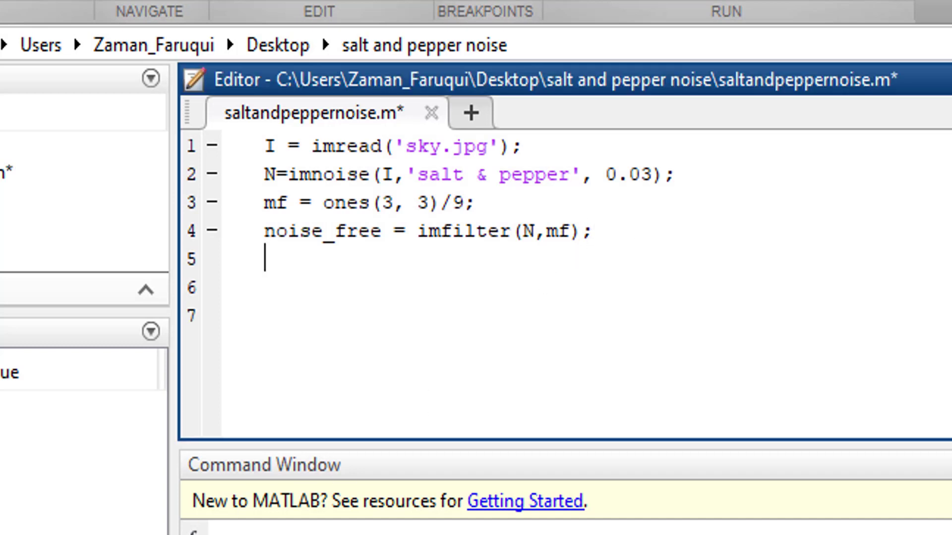
Add subplot(2,2,1) showing I titled 'Original Image' and save.
key("ctrl+s")
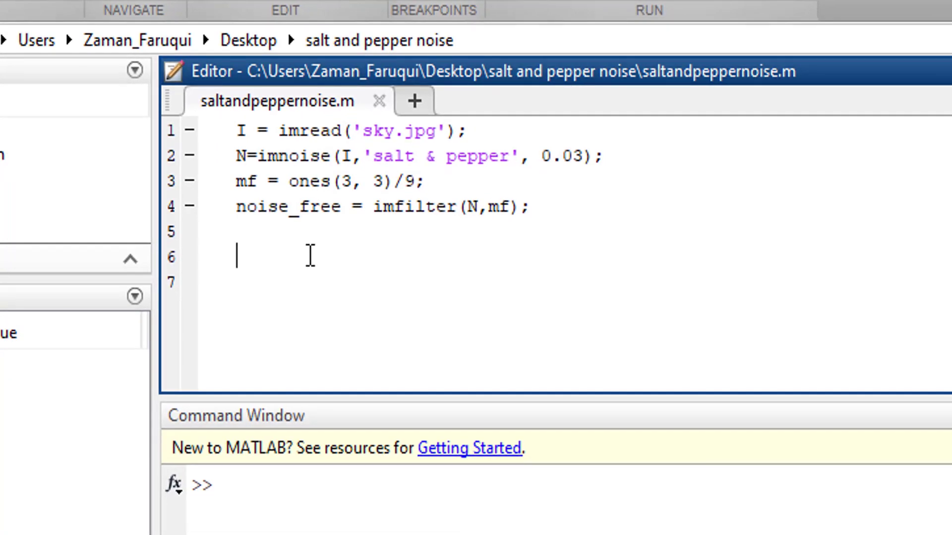
type("subplot(2,2,1),imshow(I), title('Original Image');")
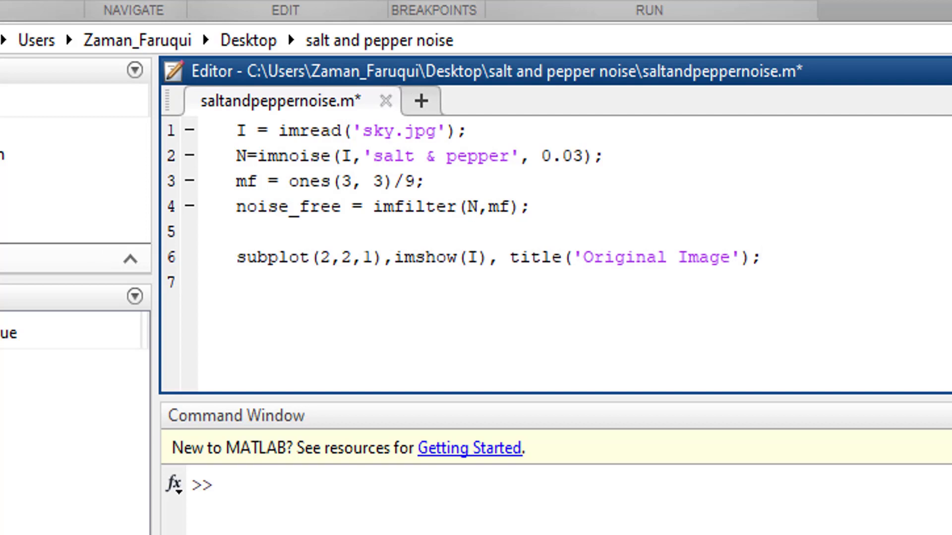
key("ctrl+s")
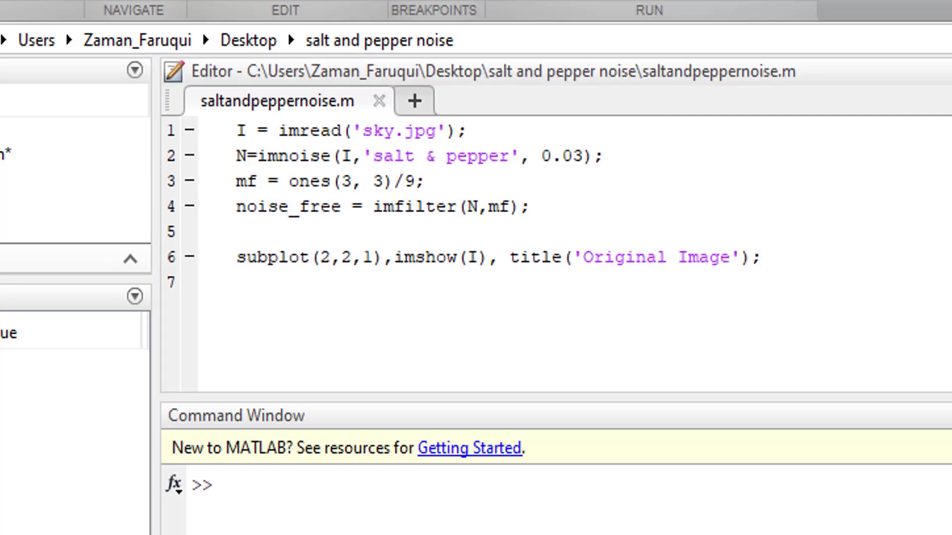
Add subplots showing N as 'Noisy Image' and noise_free as 'After Removing Noise'.
left_click(255, 282)
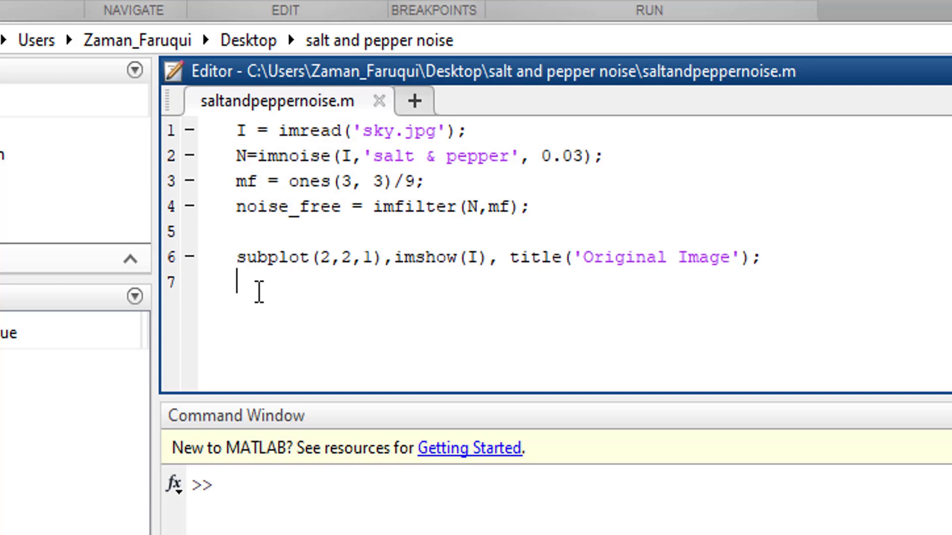
type("subplot(2,2,2),imshow(N), title('Noisy Image');")
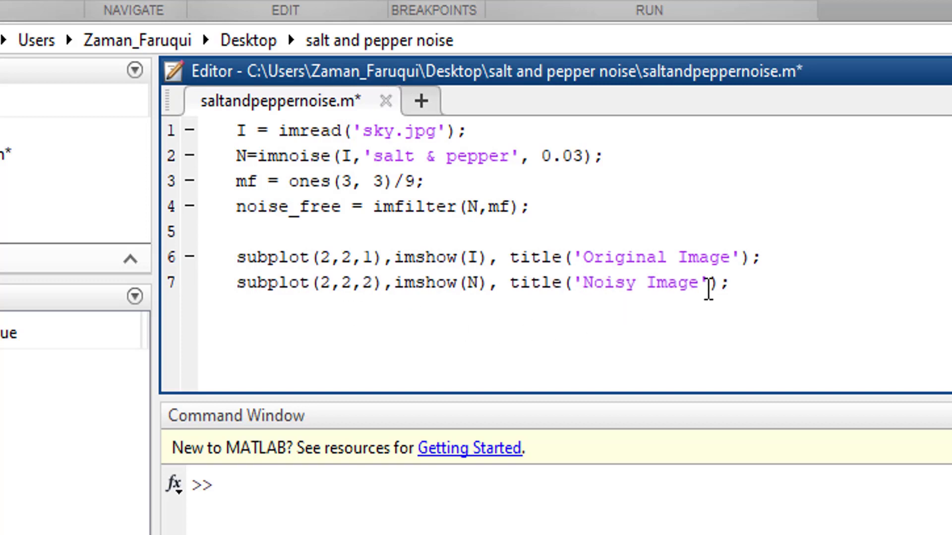
triple_click(424, 283)
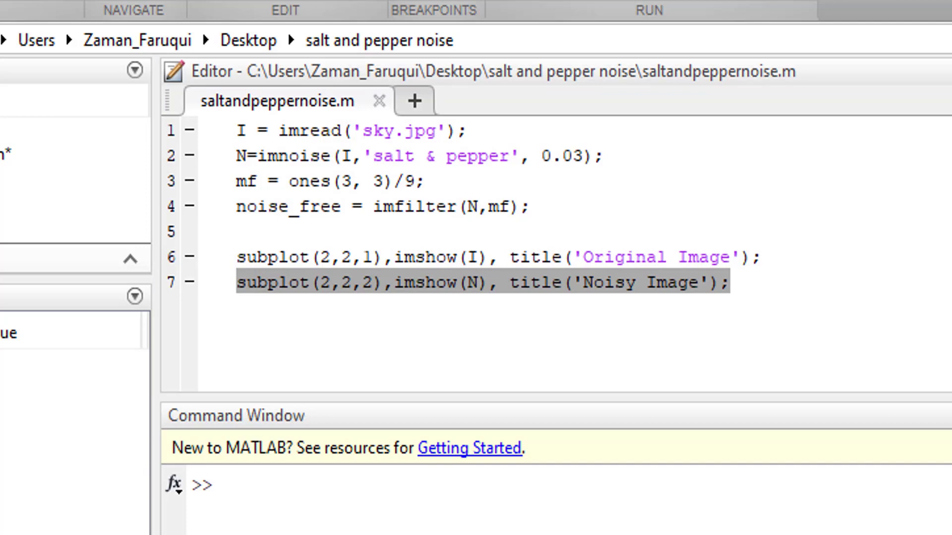
left_click(243, 282)
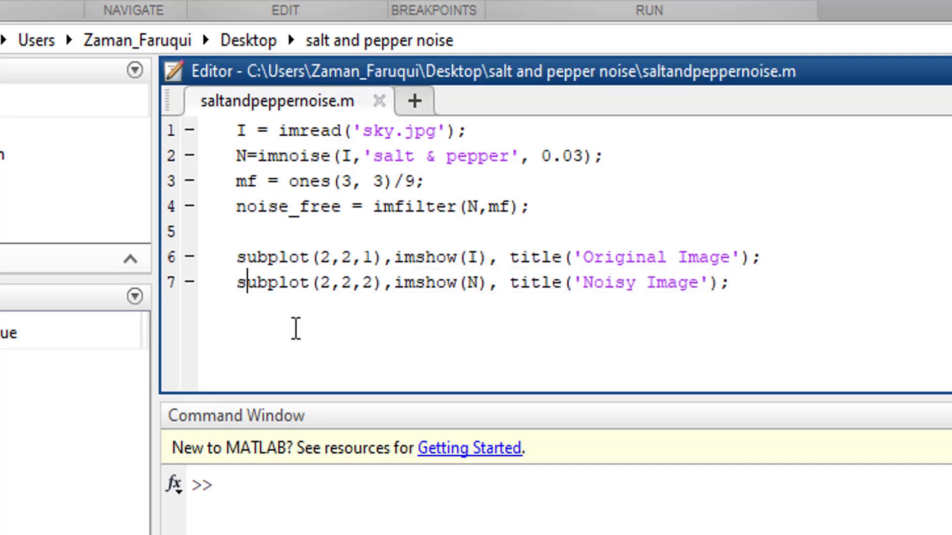
key("enter")
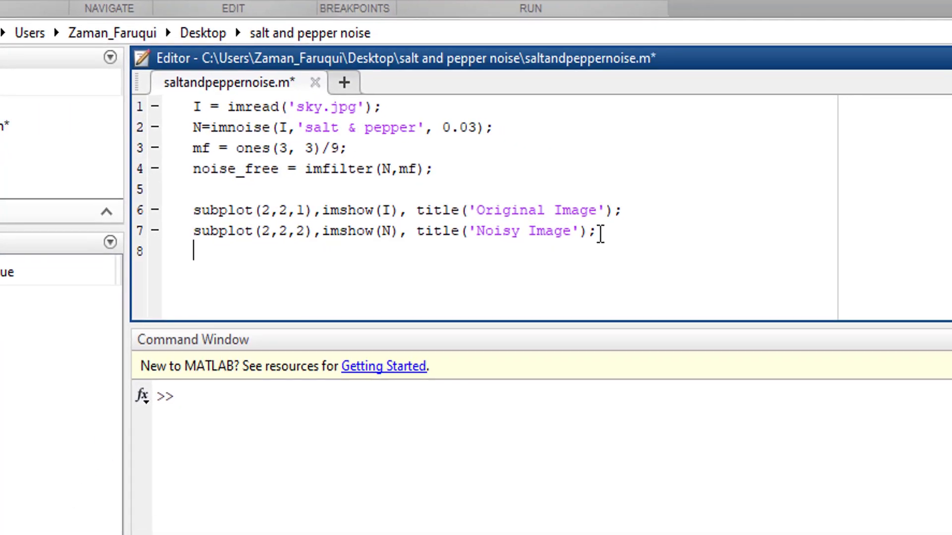
type("subplot(2,2,3),imshow(noise_free), title('After Removing Noise');")
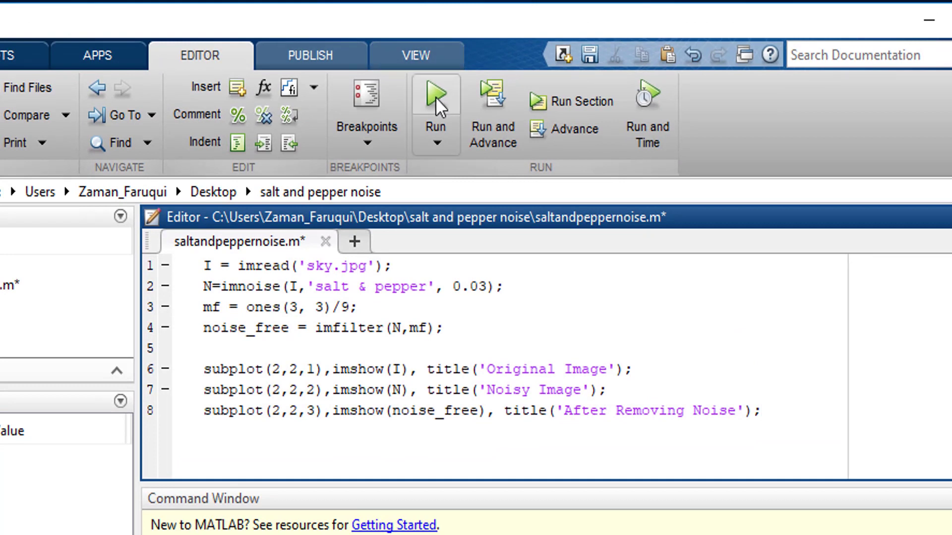
Run saltandpeppernoise.m with the Editor's Run button.
left_click(435, 95)
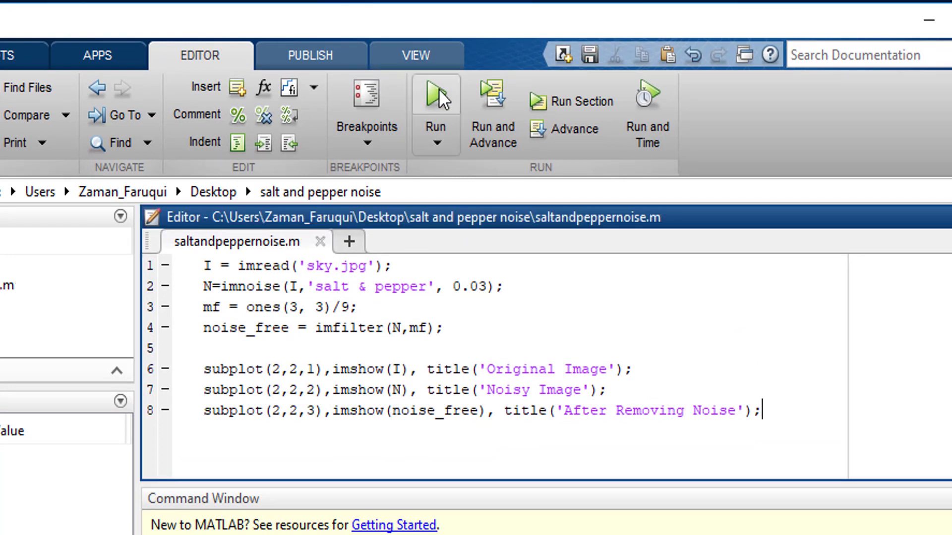
left_click(435, 93)
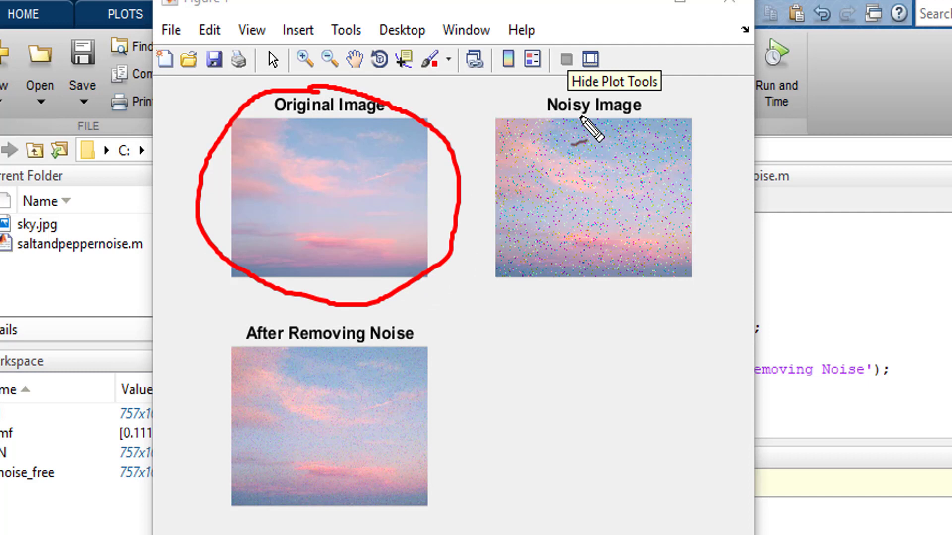
Circle the original and noisy sky images in red on Figure 1.
left_click_drag(565, 94, 610, 349)
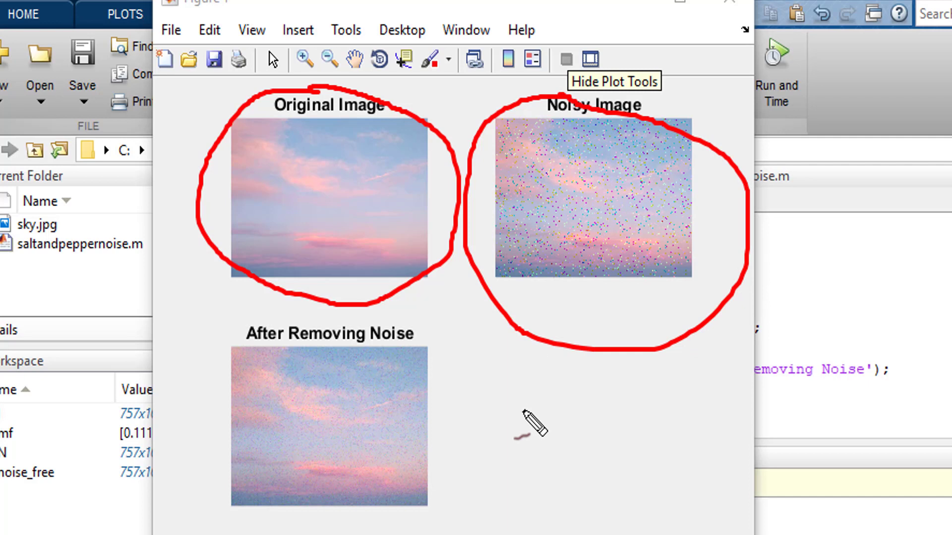
mouse_move(522, 431)
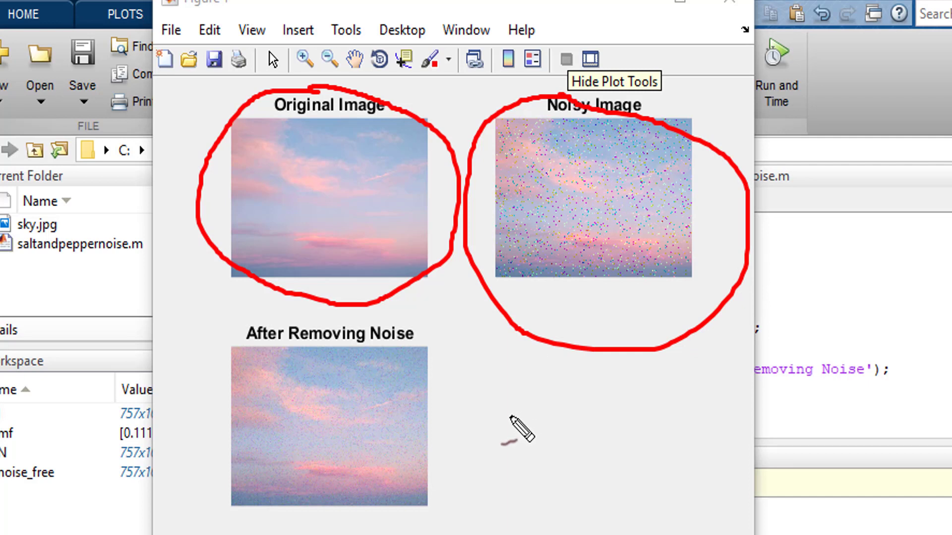